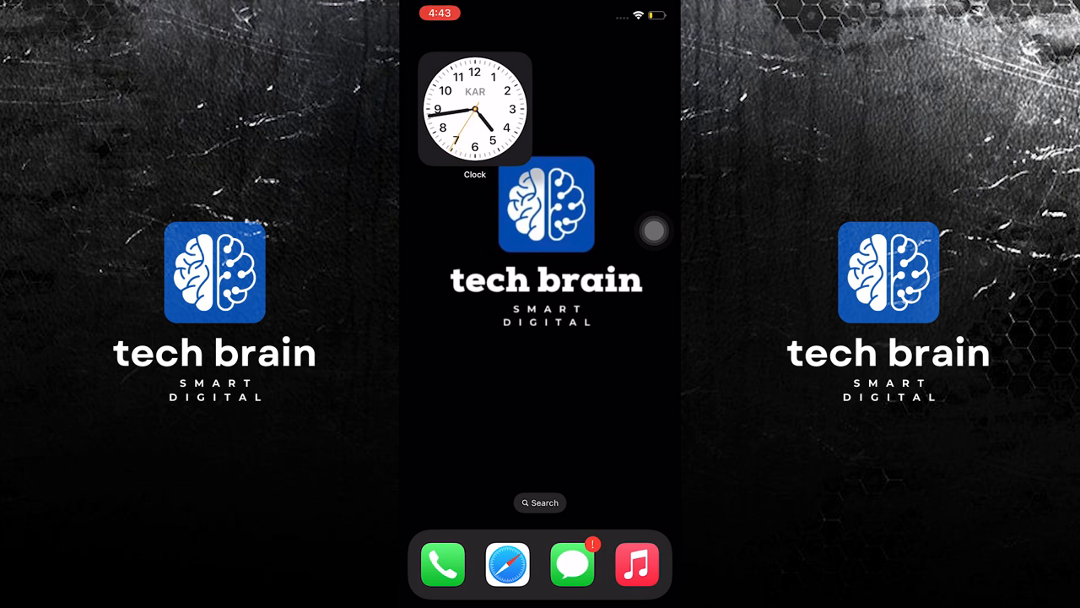
# Step: Swipe across the Home Screen to reach the Documents app and its browser on Google
pyautogui.hscroll(-3)
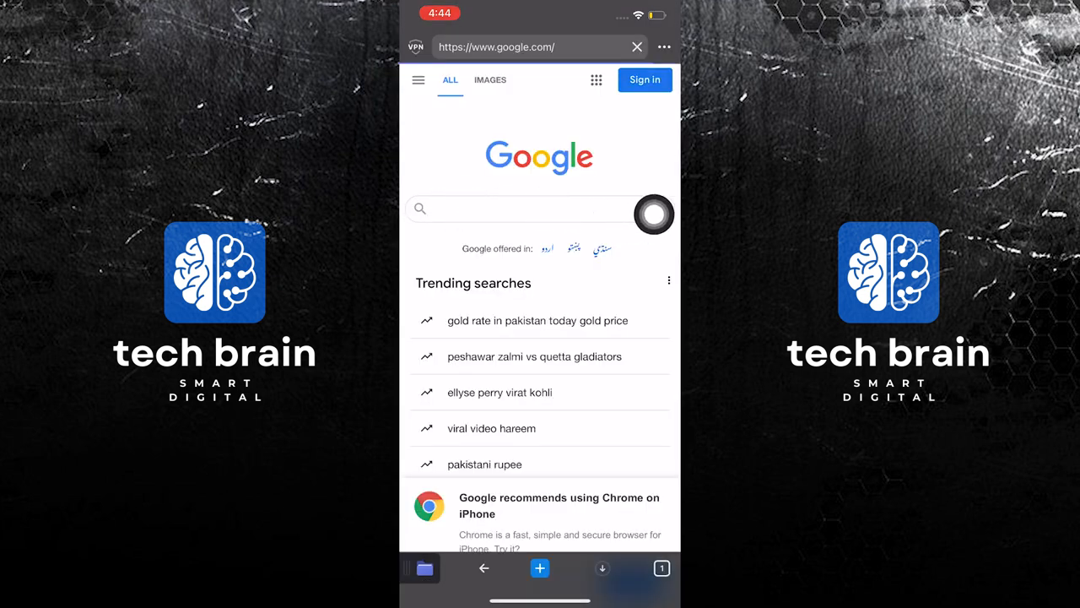
# Step: Search Google for 'free ncs music mp3 download'
pyautogui.click(519, 209)
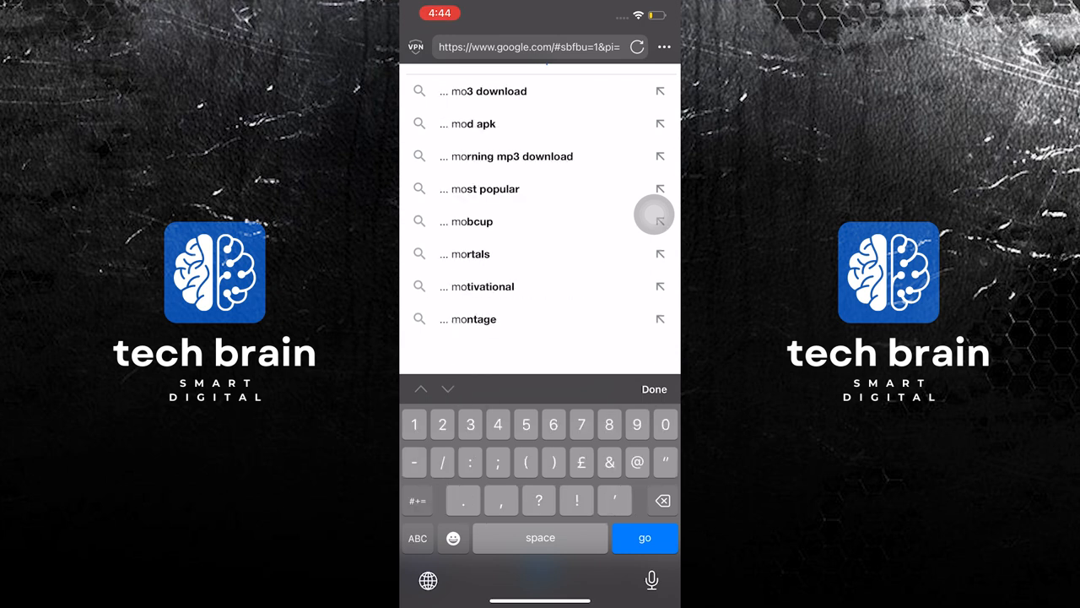
pyautogui.write('free ncs music mp3 do')
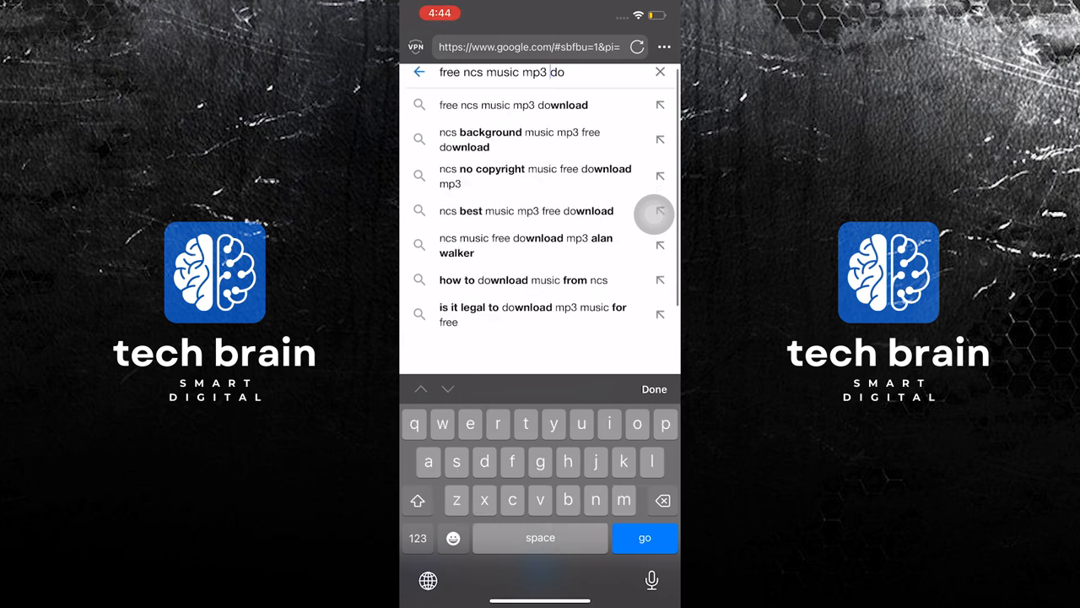
pyautogui.write('w')
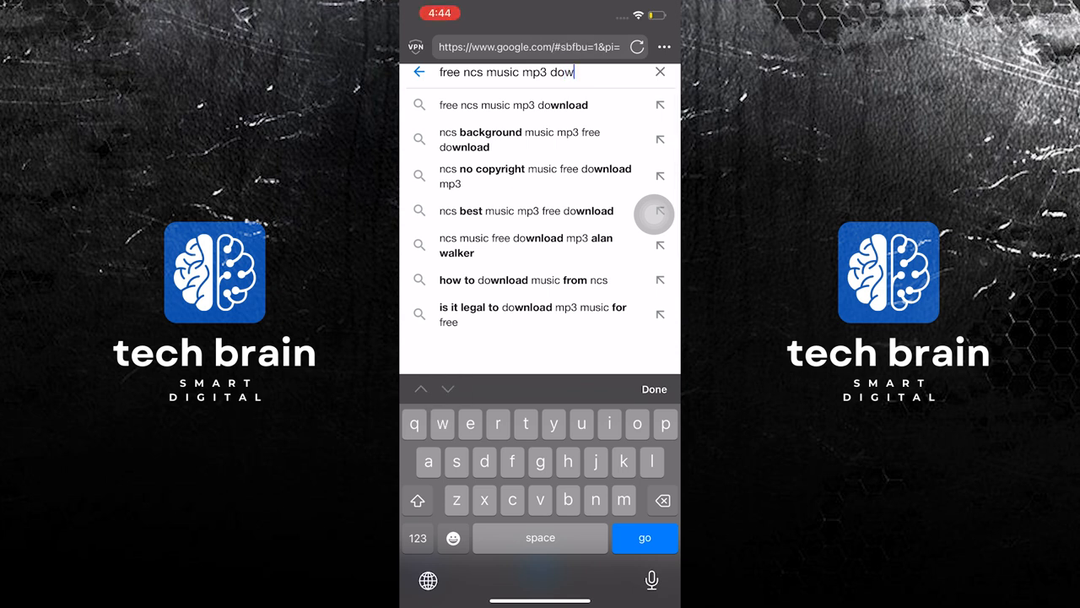
pyautogui.click(644, 536)
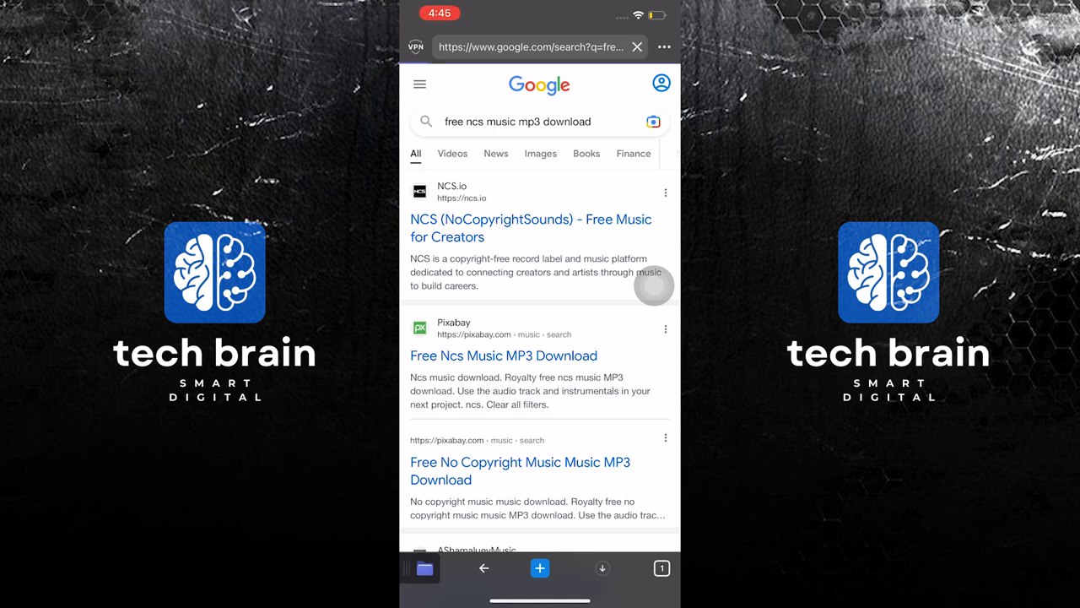
# Step: Open the Pixabay result to bring up the Save File sheet for vinee-heights-126947.mp3
pyautogui.click(503, 355)
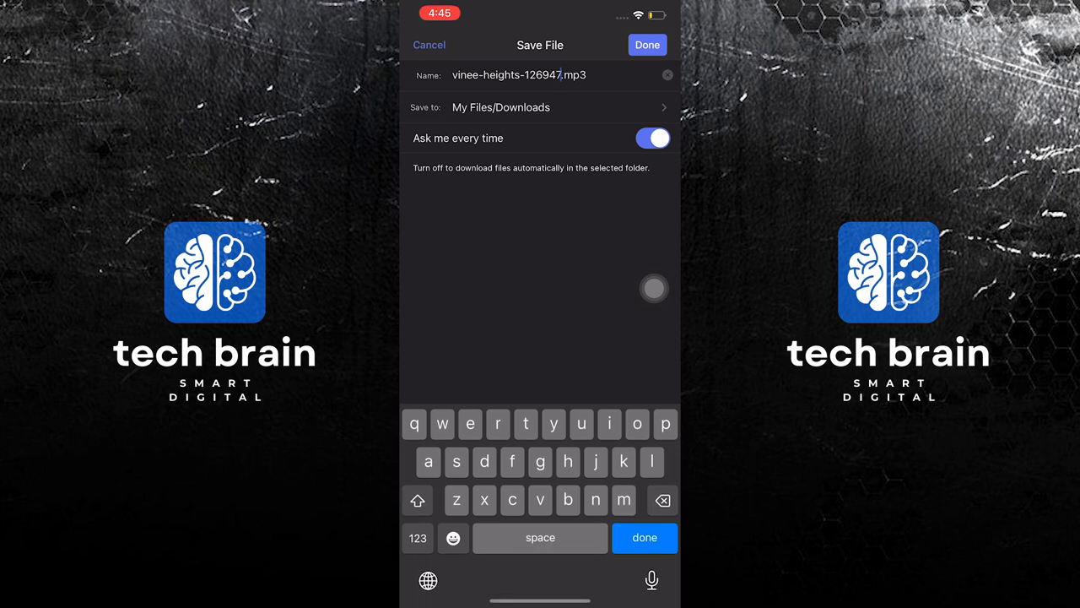
# Step: Rename the download to 'my song.mp3' and choose the music folder under Downloads as destination
pyautogui.press('backspace')
pyautogui.write('my son')
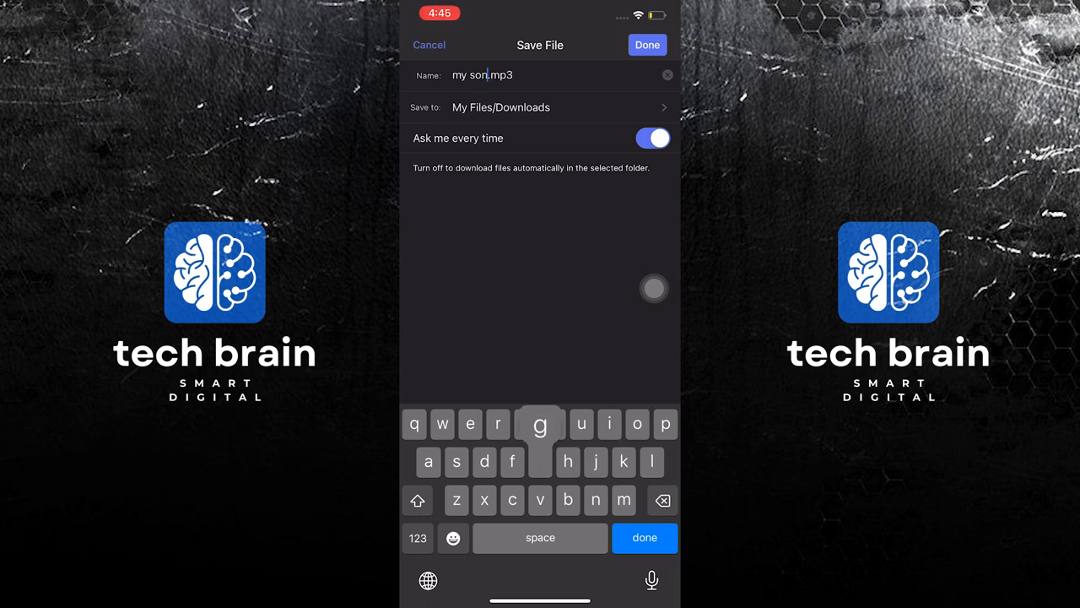
pyautogui.write('g')
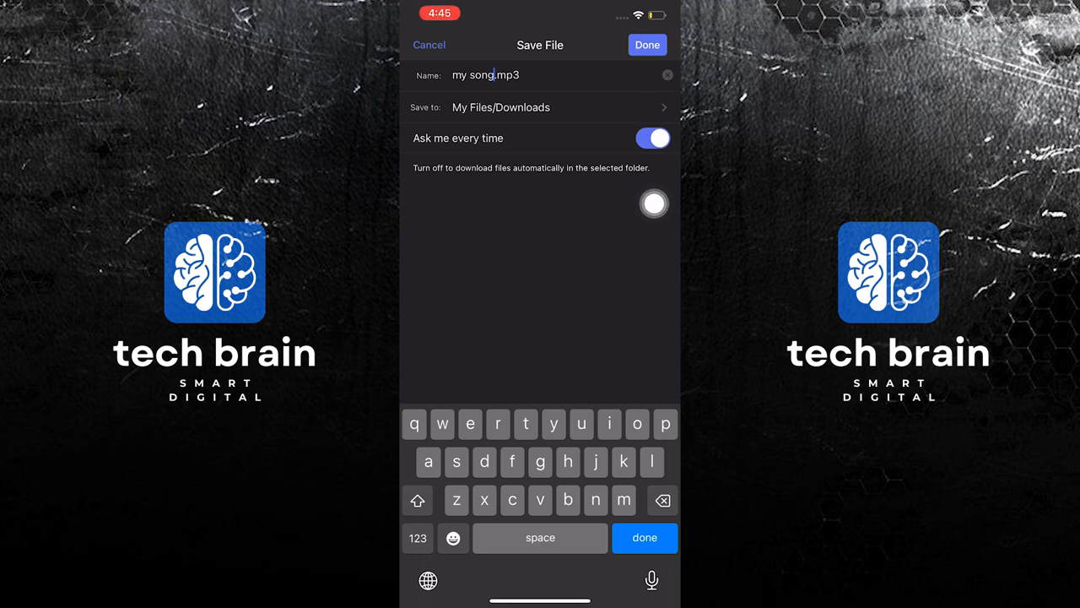
pyautogui.click(540, 108)
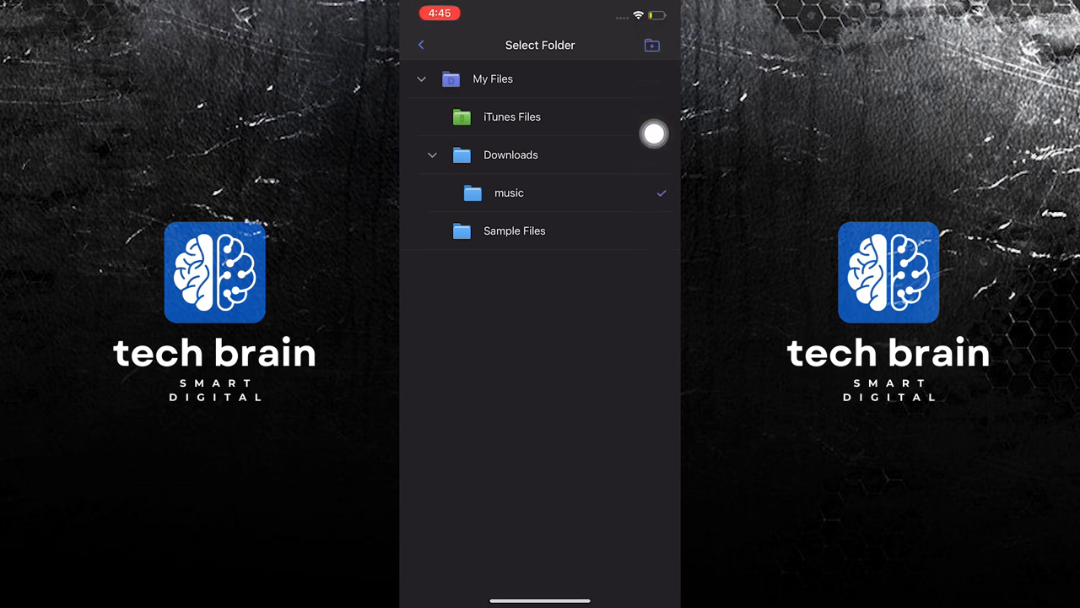
# Step: Cancel the Create Folder prompt and save my song.mp3 to My Files/Downloads/music
pyautogui.click(651, 44)
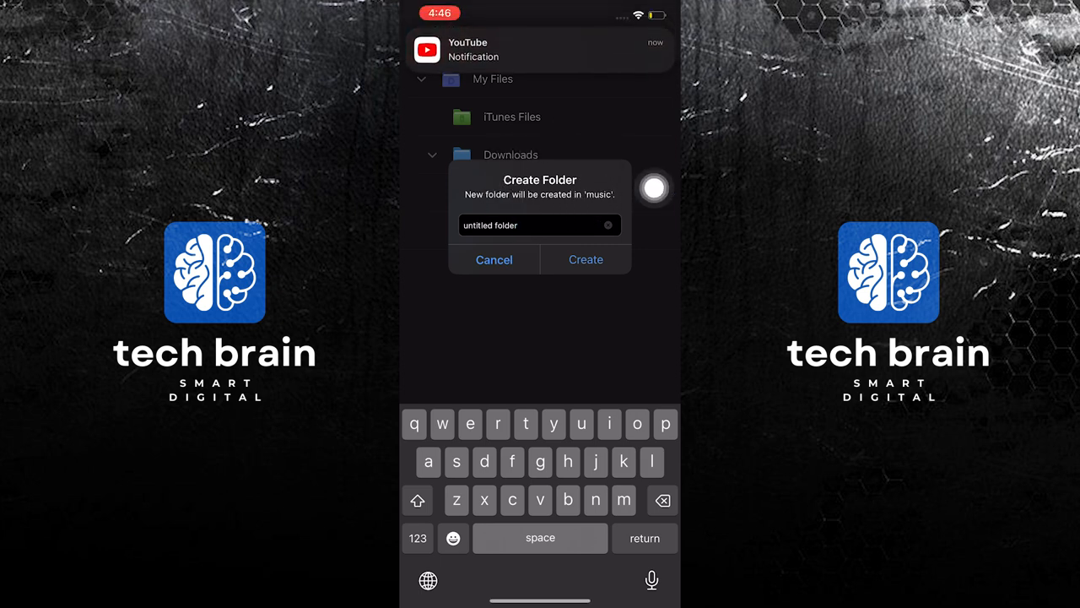
pyautogui.click(493, 259)
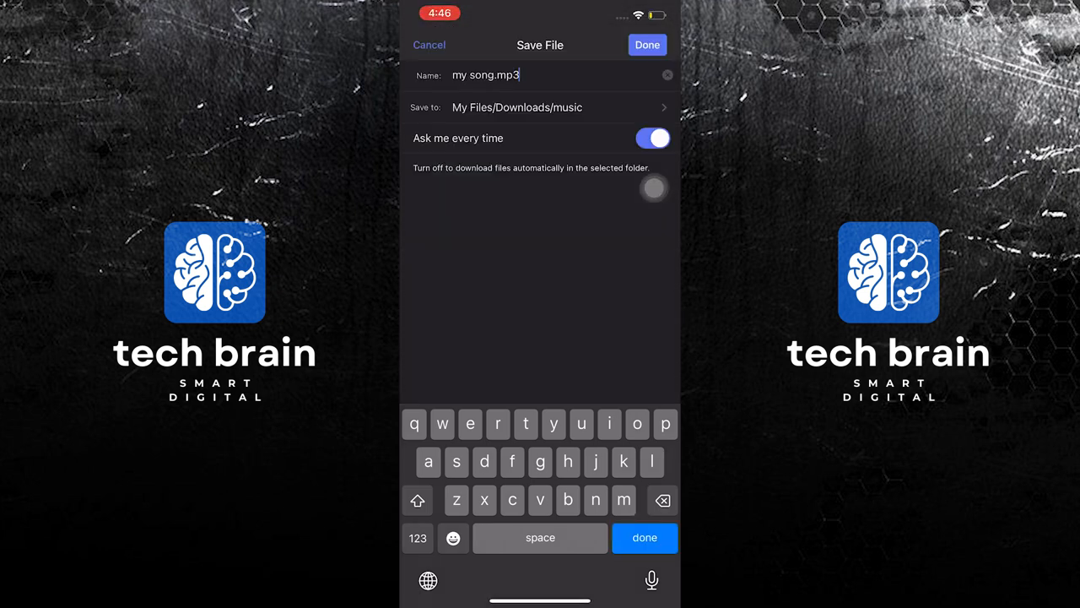
pyautogui.click(648, 44)
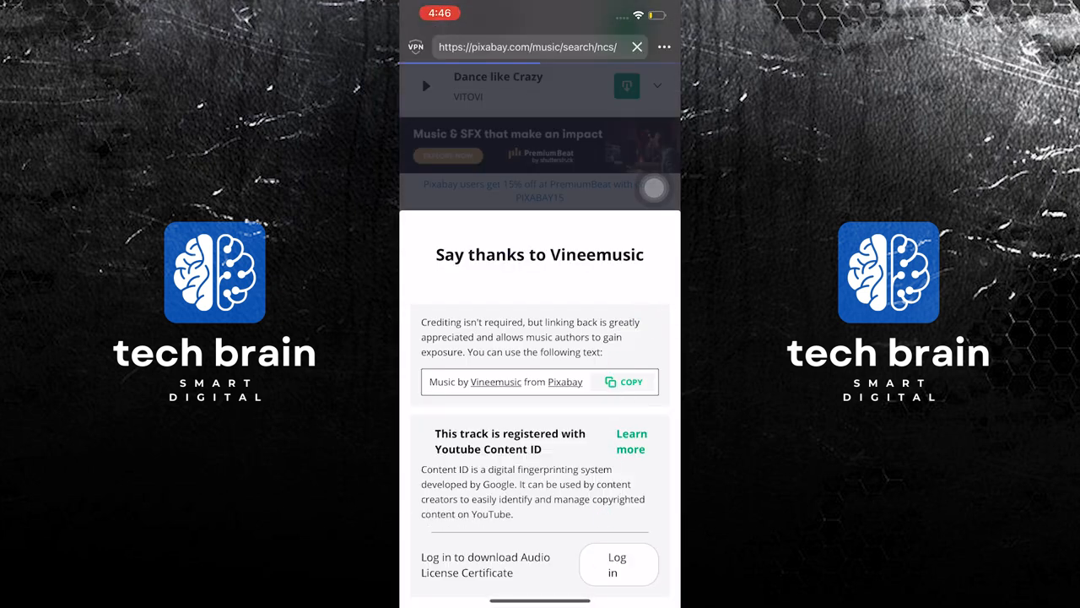